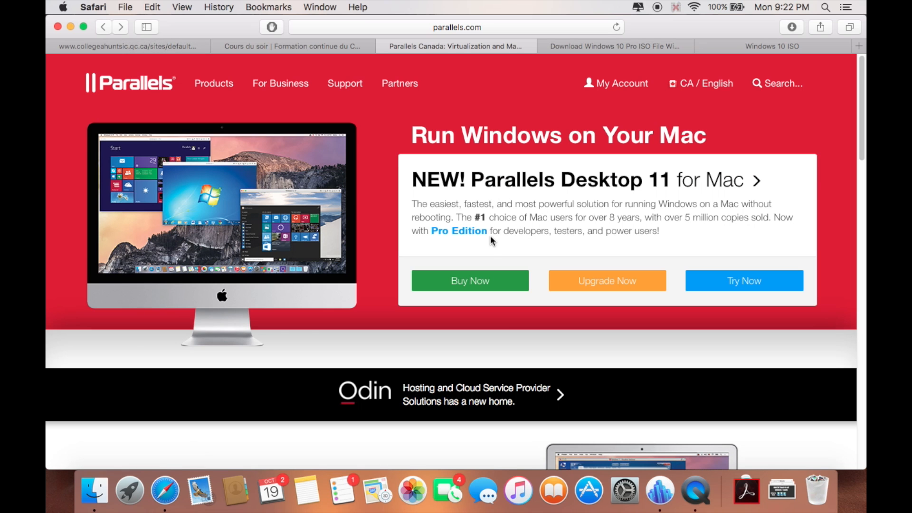
{"action": "mouse_move", "coordinate": [475, 206]}
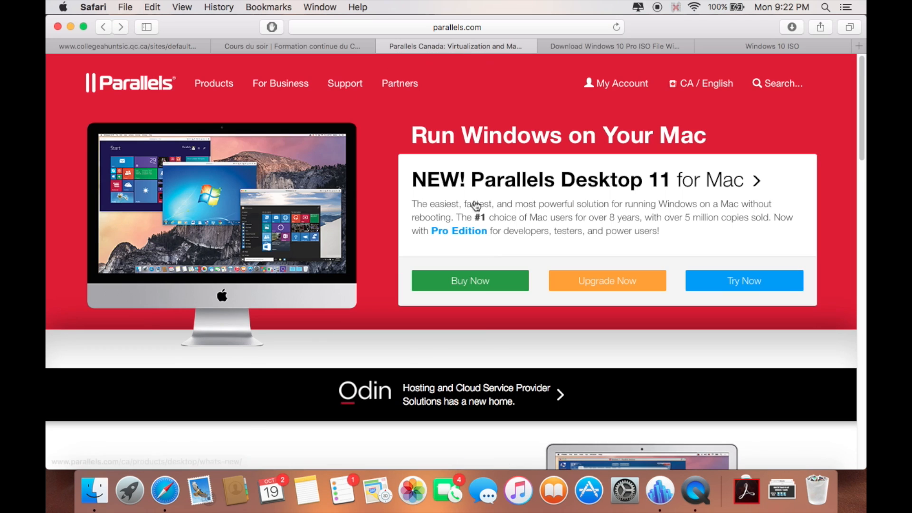
{"action": "mouse_move", "coordinate": [462, 70]}
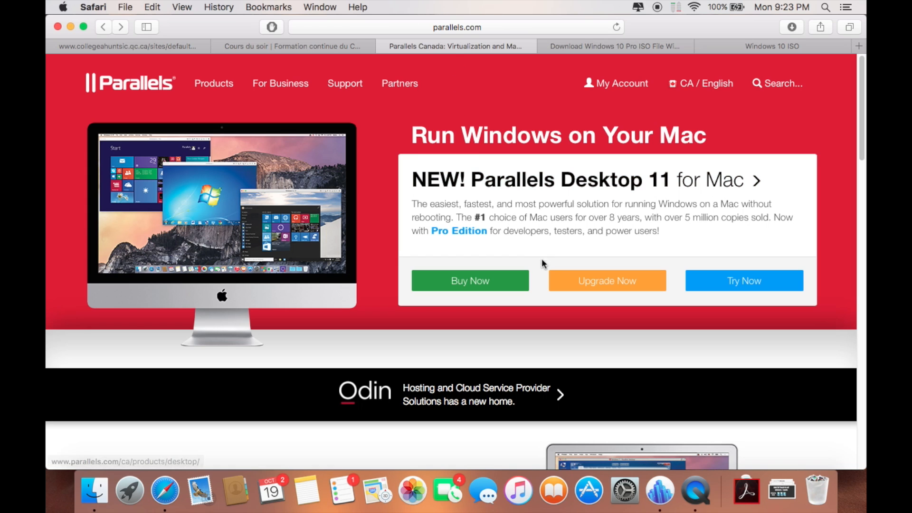
{"action": "mouse_move", "coordinate": [744, 285]}
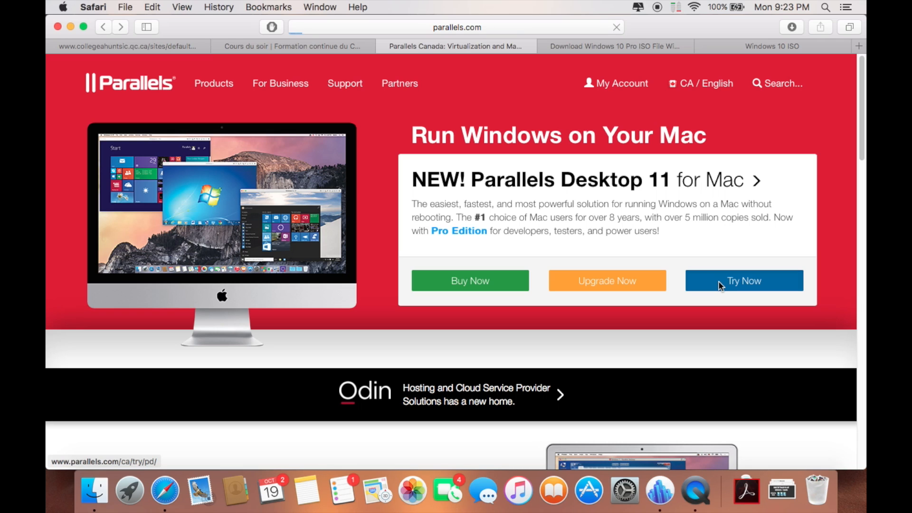
Open the Parallels Desktop 11 free 14-day trial page and close the Windows 10 Pro ISO tab
{"action": "left_click", "coordinate": [743, 280]}
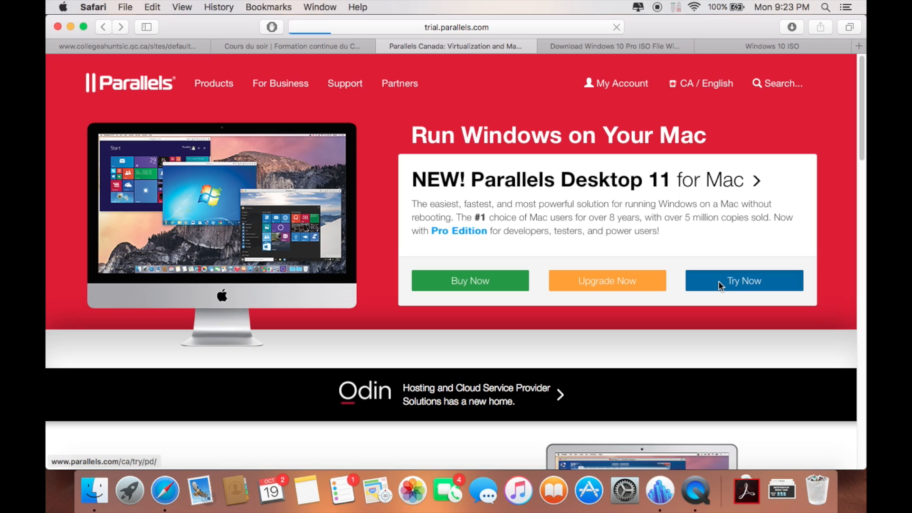
{"action": "left_click", "coordinate": [743, 280]}
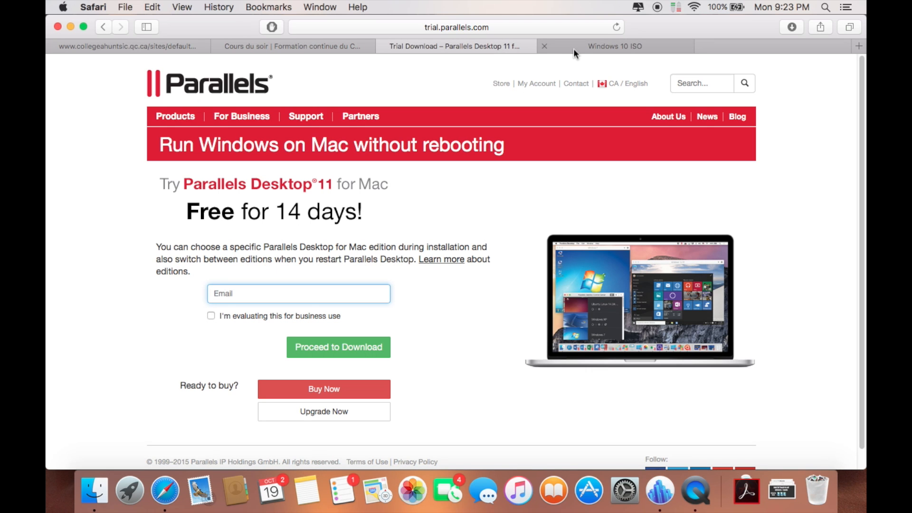
On Microsoft's ISO page, confirm the Windows 10 edition and English language to get download links
{"action": "left_click", "coordinate": [614, 46]}
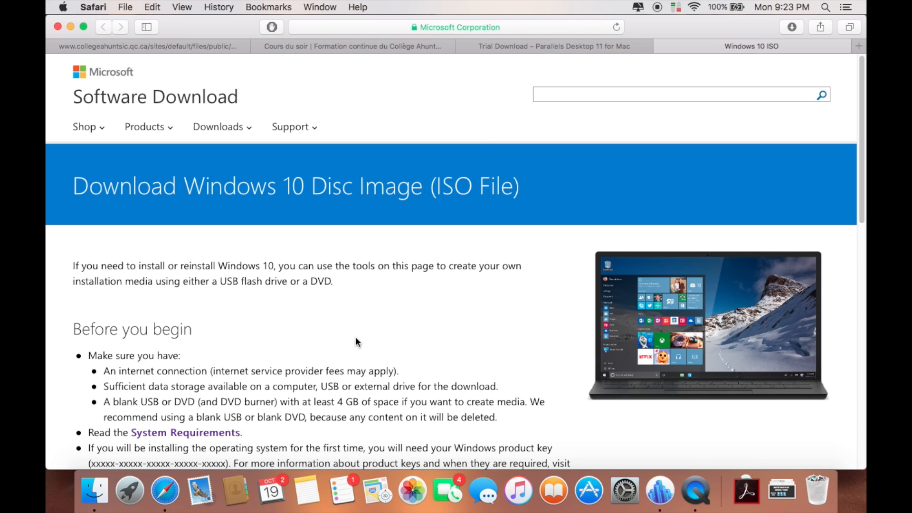
{"action": "scroll", "scroll_direction": "down", "scroll_amount": 3}
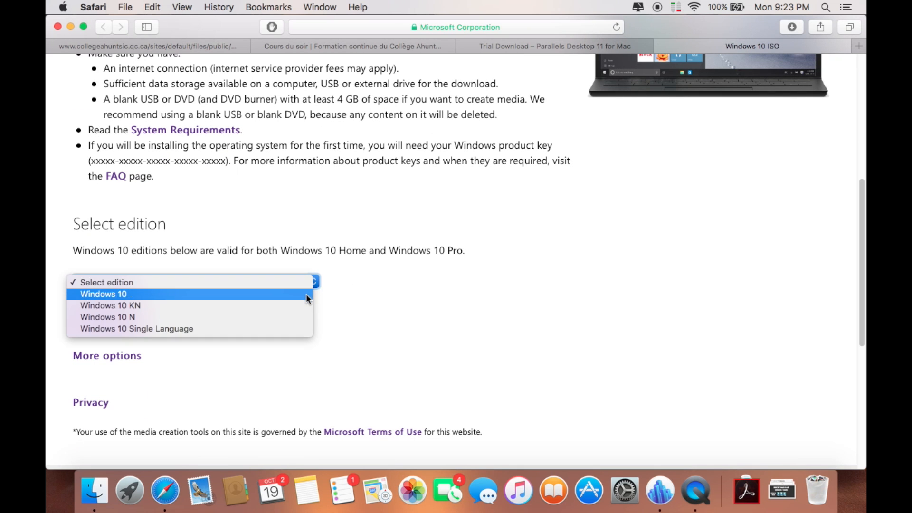
{"action": "left_click", "coordinate": [103, 293]}
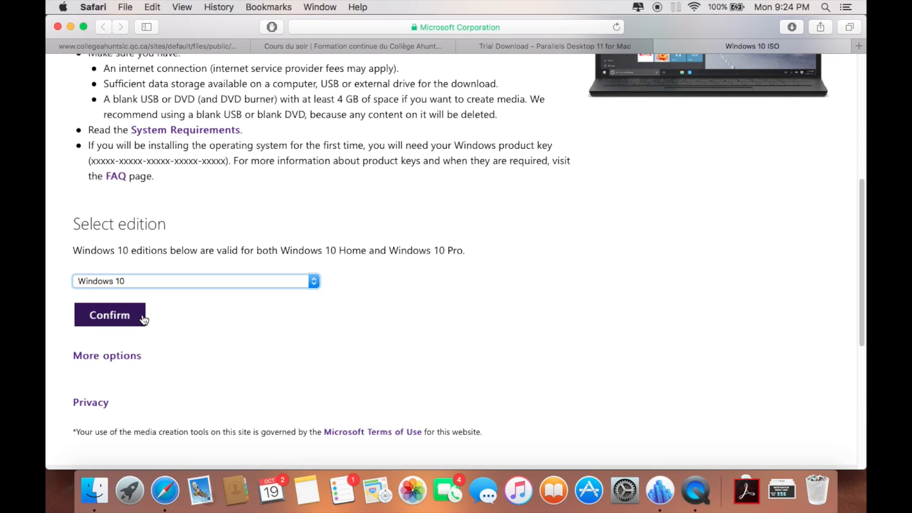
{"action": "left_click", "coordinate": [109, 315]}
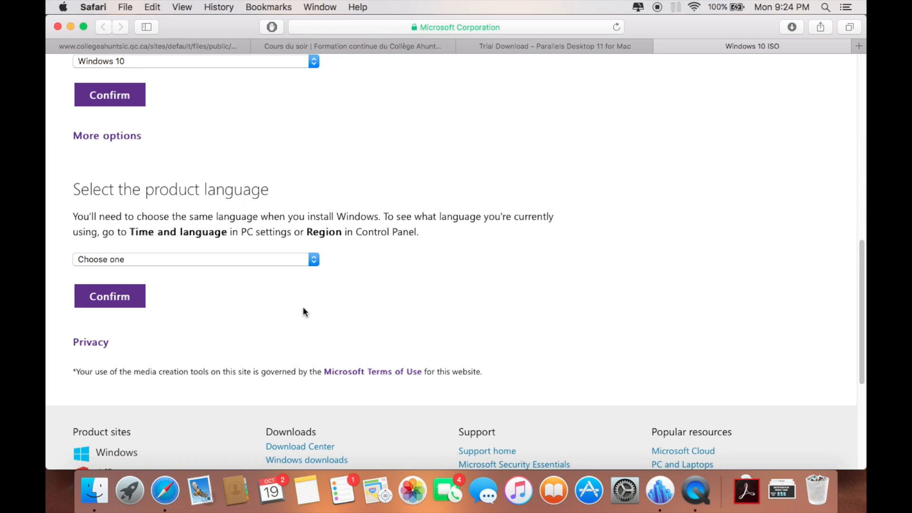
{"action": "left_click", "coordinate": [195, 258]}
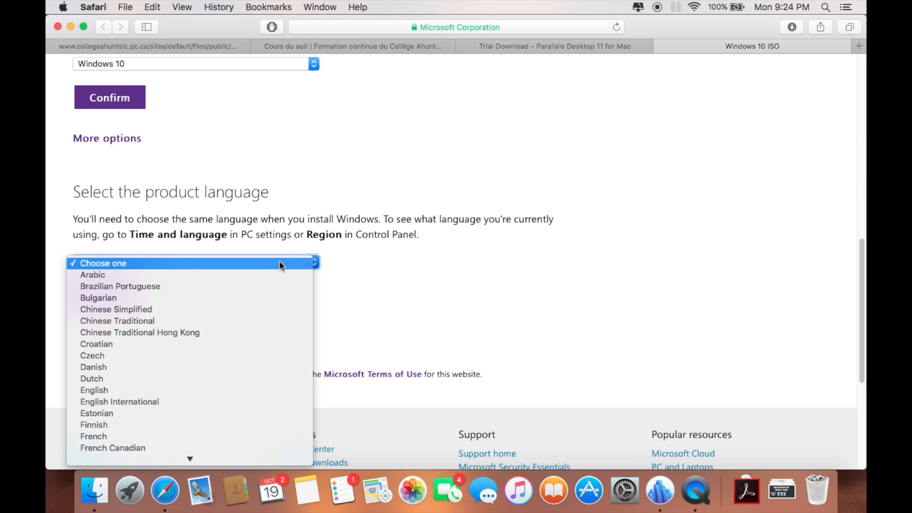
{"action": "left_click", "coordinate": [93, 389]}
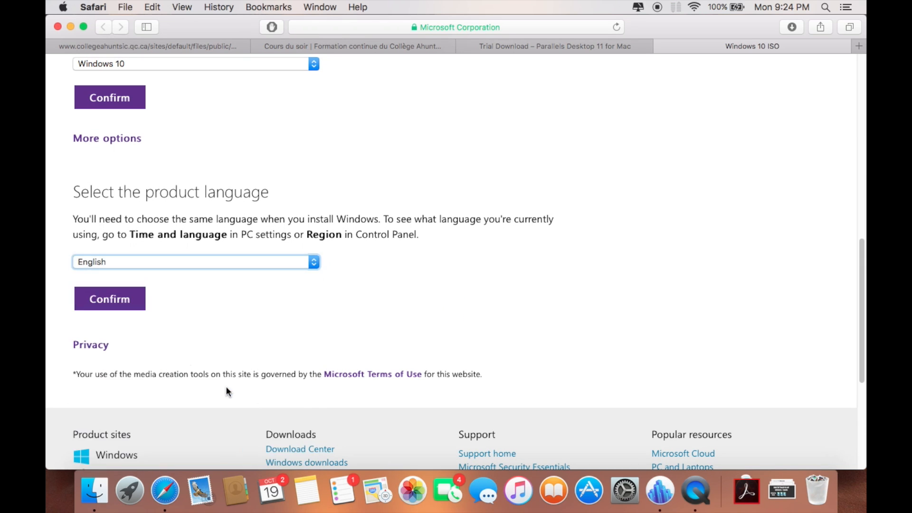
{"action": "left_click", "coordinate": [109, 298]}
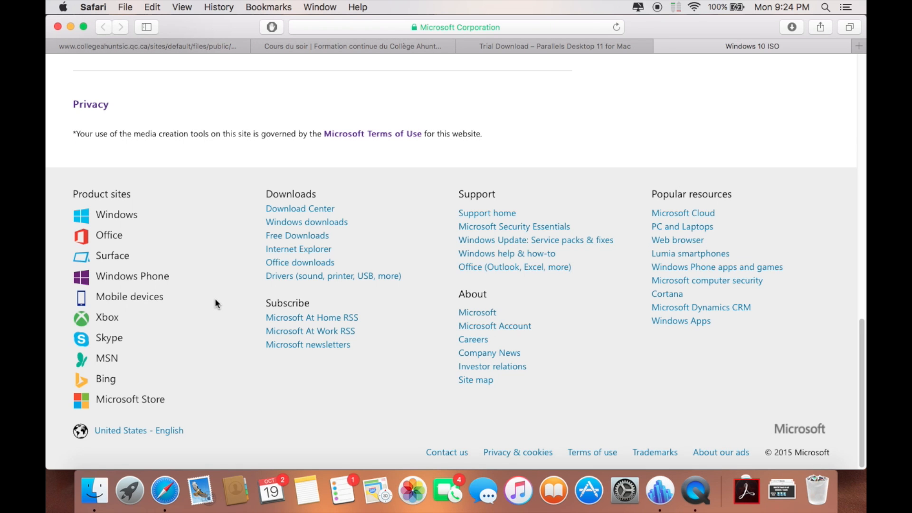
{"action": "scroll", "scroll_direction": "up", "scroll_amount": 3}
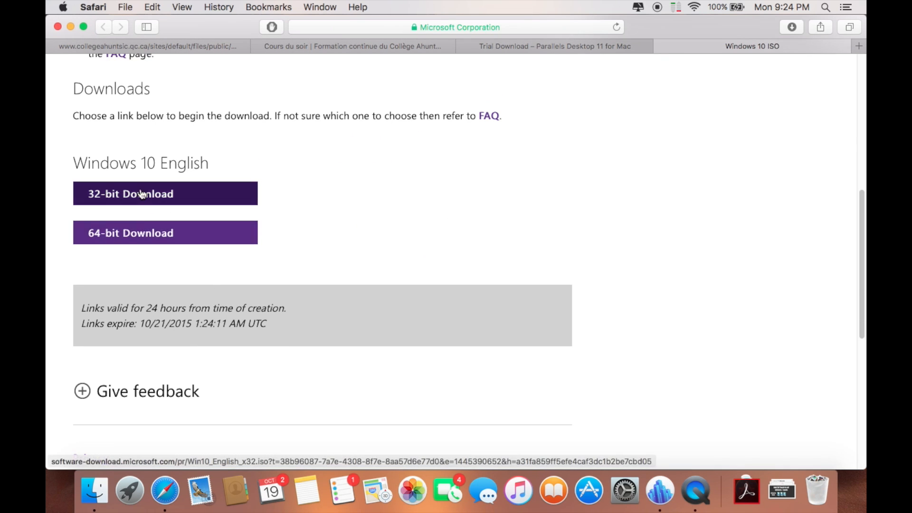
{"action": "mouse_move", "coordinate": [123, 241]}
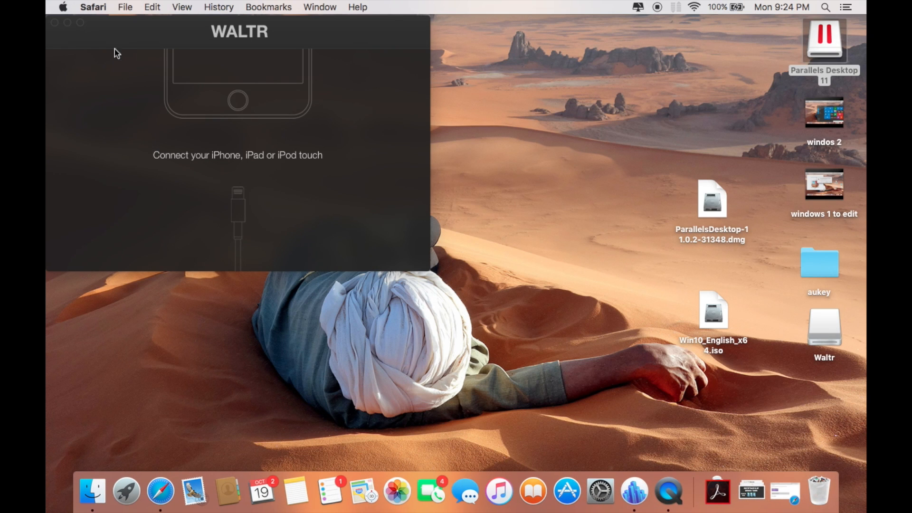
Select Win10_English_x64.iso on the desktop
{"action": "left_click", "coordinate": [712, 311]}
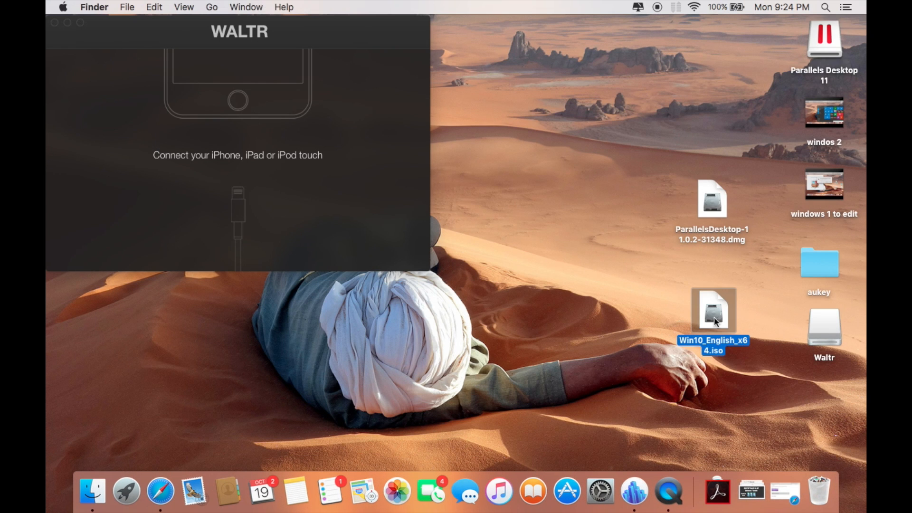
{"action": "mouse_move", "coordinate": [720, 325]}
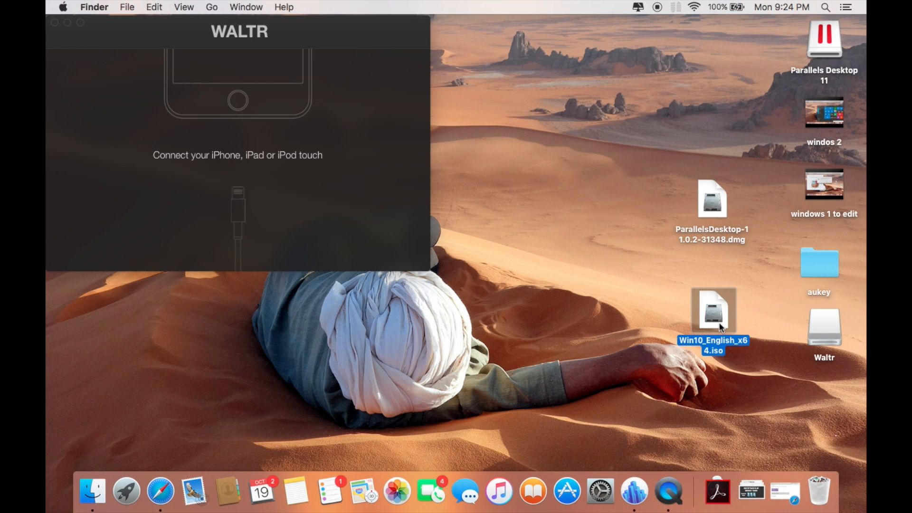
{"action": "mouse_move", "coordinate": [721, 324]}
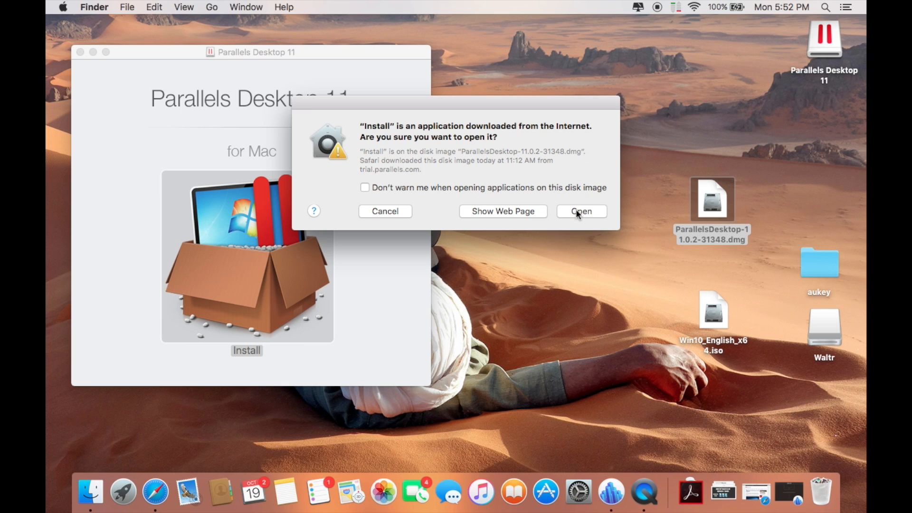
Allow the downloaded Parallels installer to open and accept the software license agreement
{"action": "left_click", "coordinate": [581, 210]}
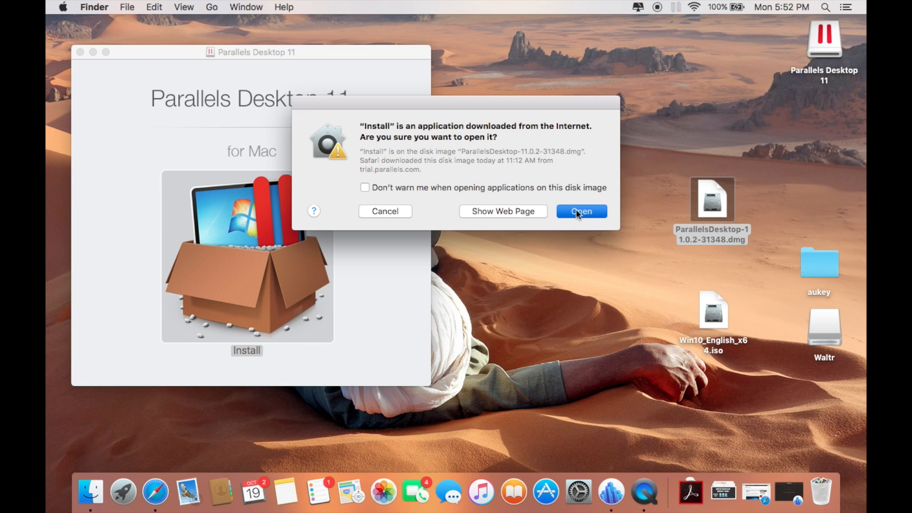
{"action": "left_click", "coordinate": [581, 210]}
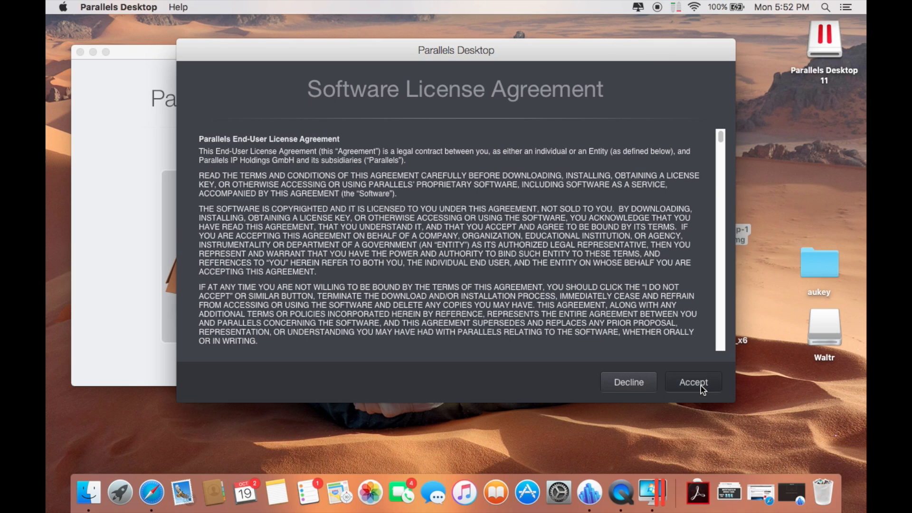
{"action": "left_click", "coordinate": [692, 381]}
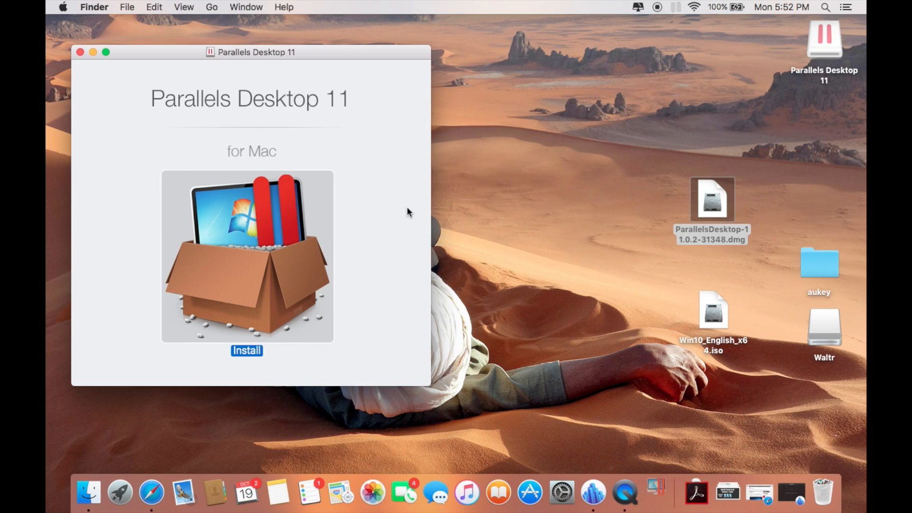
Decline the Customer Experience Program and allow the updater's network connection
{"action": "left_click", "coordinate": [246, 350]}
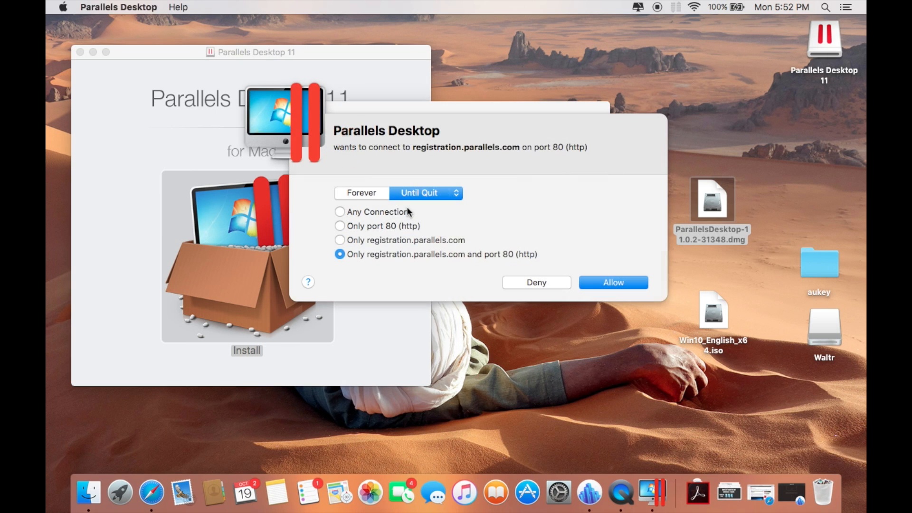
{"action": "left_click", "coordinate": [361, 192]}
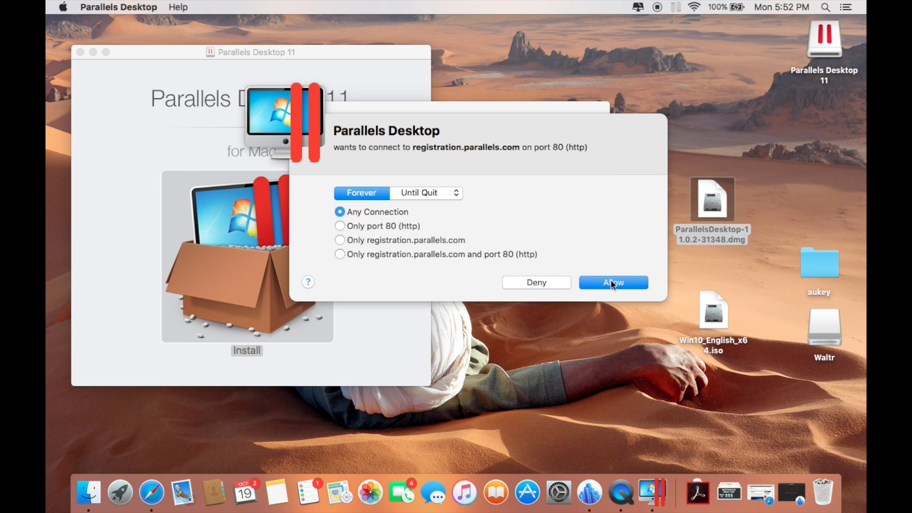
{"action": "left_click", "coordinate": [612, 282]}
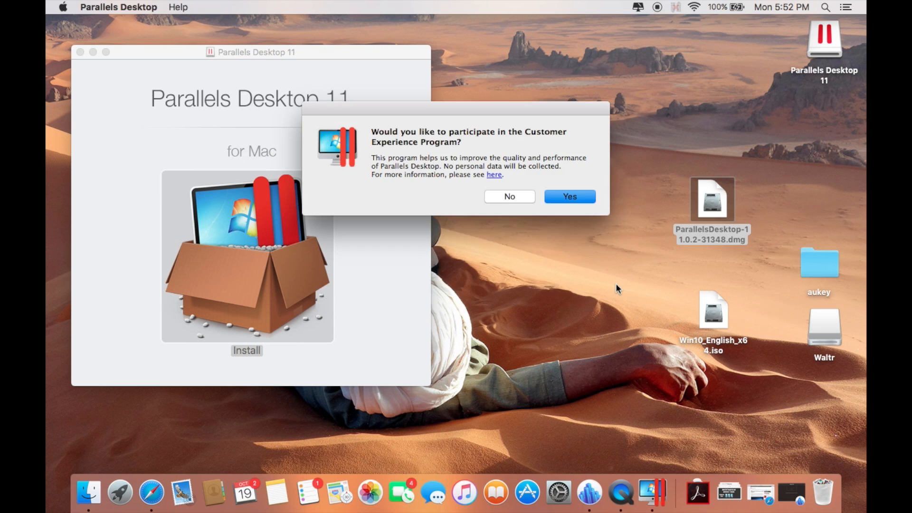
{"action": "left_click", "coordinate": [569, 197]}
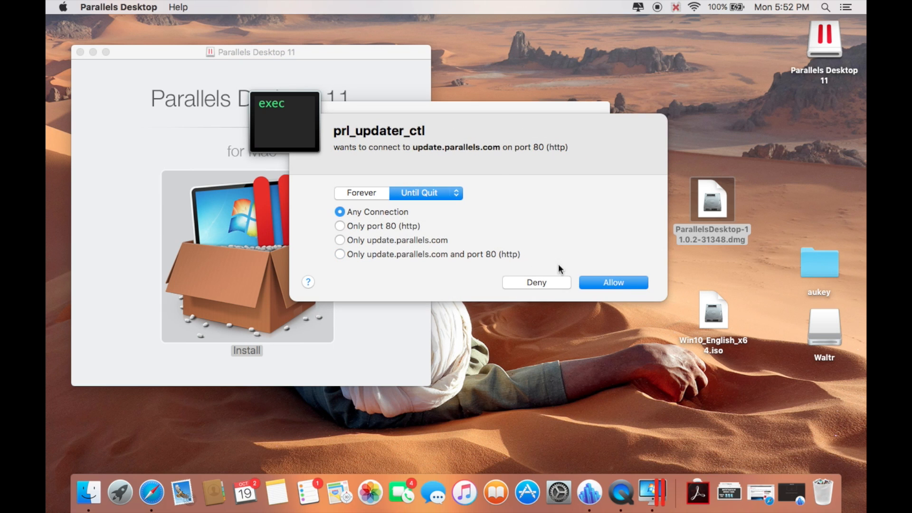
{"action": "left_click", "coordinate": [612, 282]}
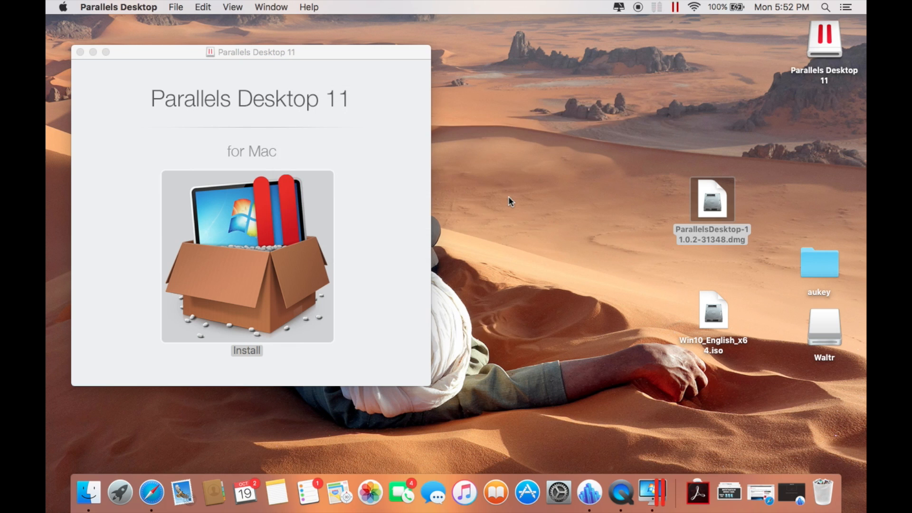
Sign in, activate the Standard edition 14-day trial, acknowledge activation and continue the trial
{"action": "left_click", "coordinate": [246, 350]}
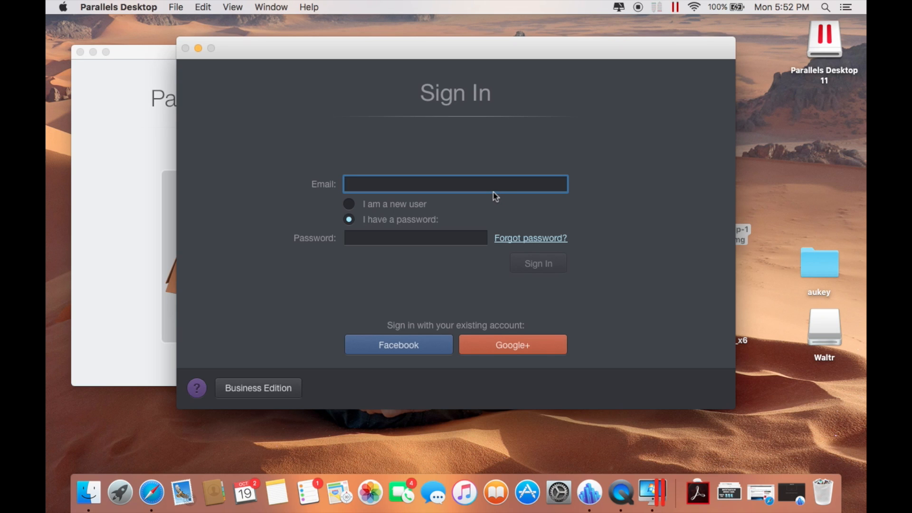
{"action": "mouse_move", "coordinate": [477, 198]}
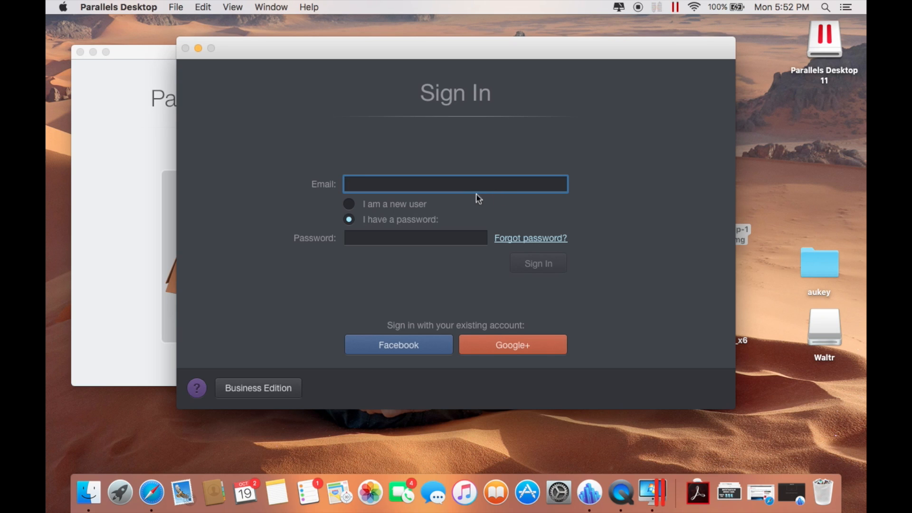
{"action": "mouse_move", "coordinate": [454, 208]}
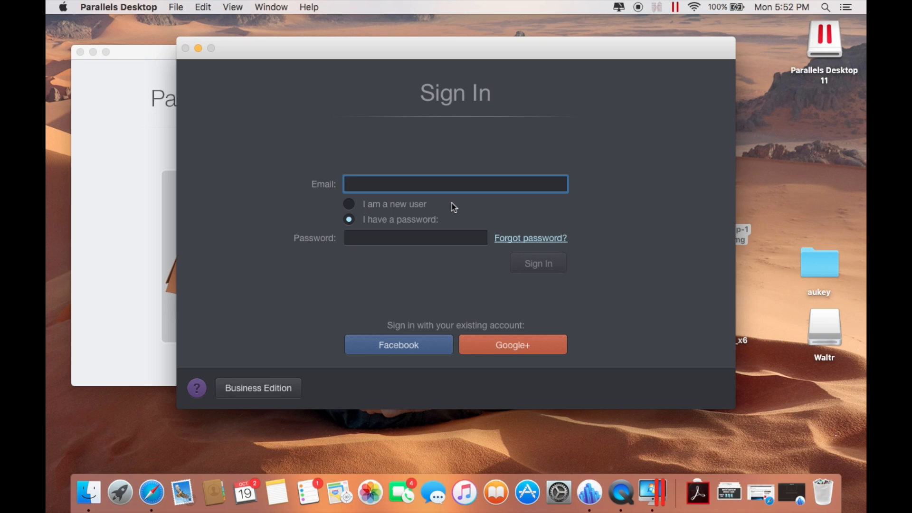
{"action": "mouse_move", "coordinate": [448, 207]}
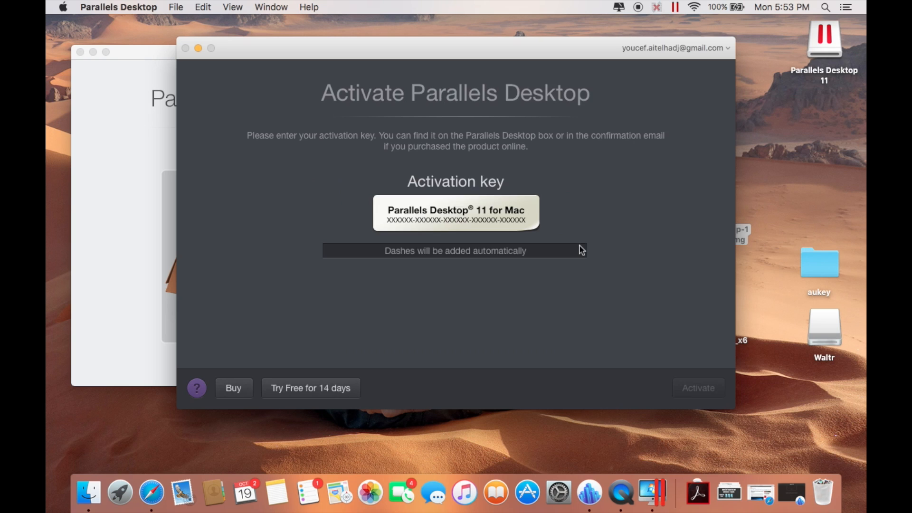
{"action": "mouse_move", "coordinate": [521, 260]}
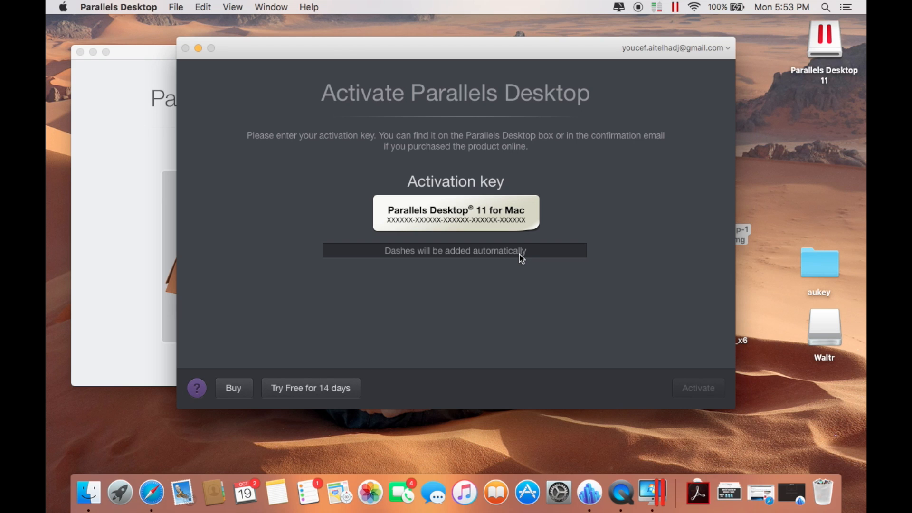
{"action": "mouse_move", "coordinate": [512, 241]}
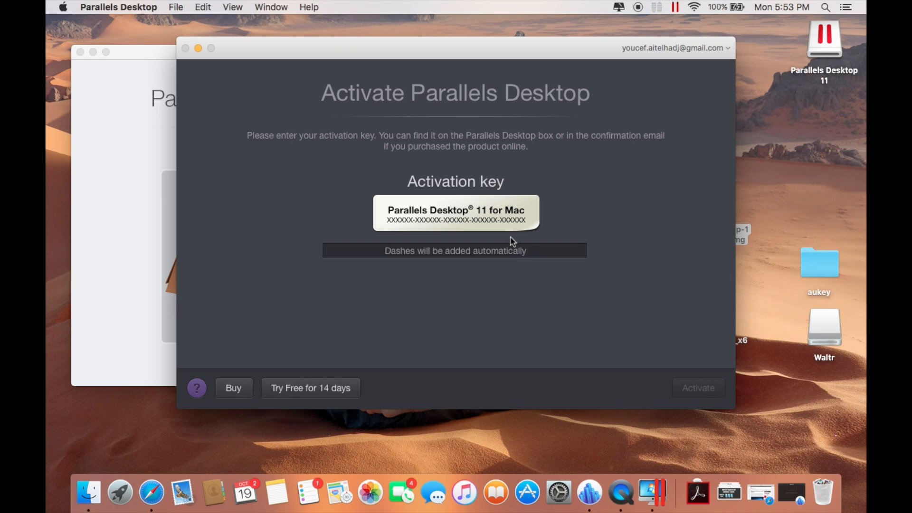
{"action": "mouse_move", "coordinate": [352, 380]}
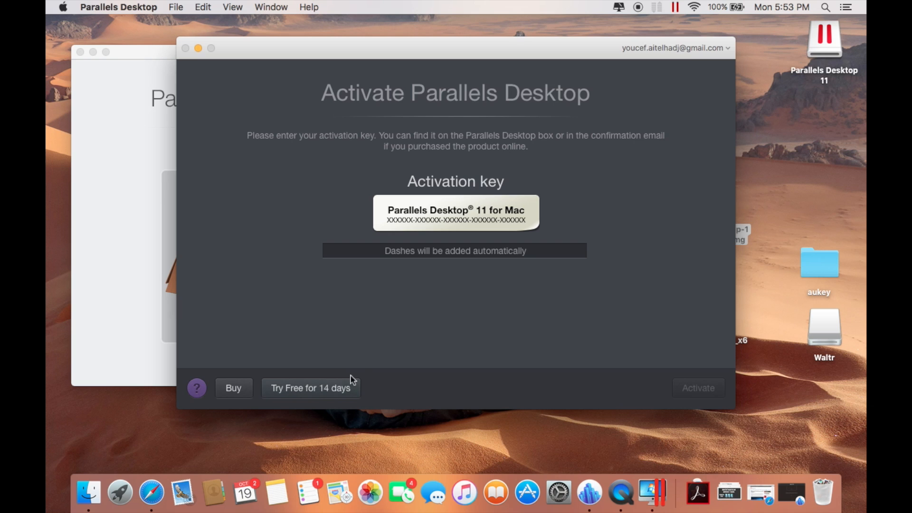
{"action": "mouse_move", "coordinate": [282, 398]}
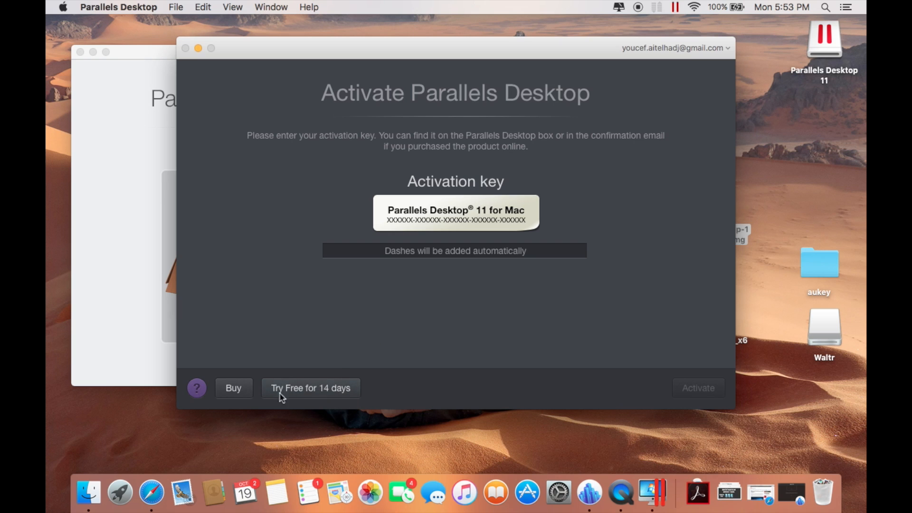
{"action": "left_click", "coordinate": [310, 388]}
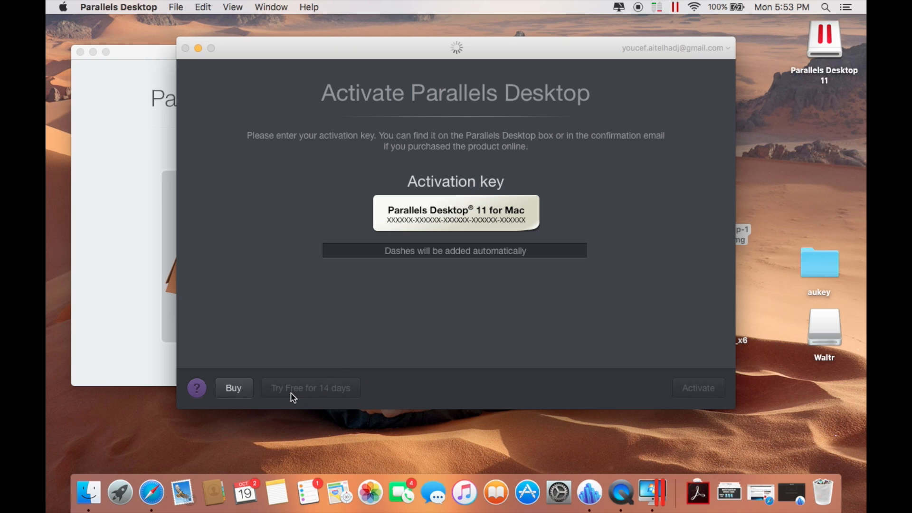
{"action": "left_click", "coordinate": [310, 388]}
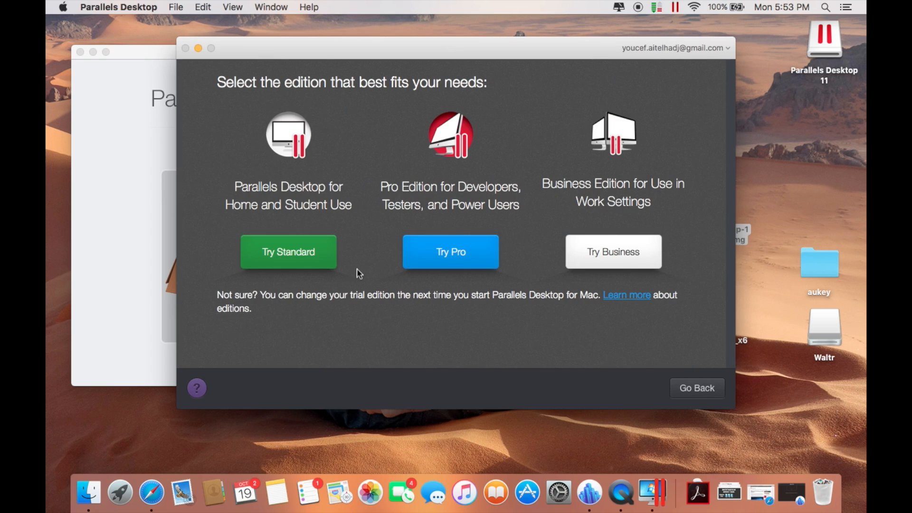
{"action": "mouse_move", "coordinate": [310, 265]}
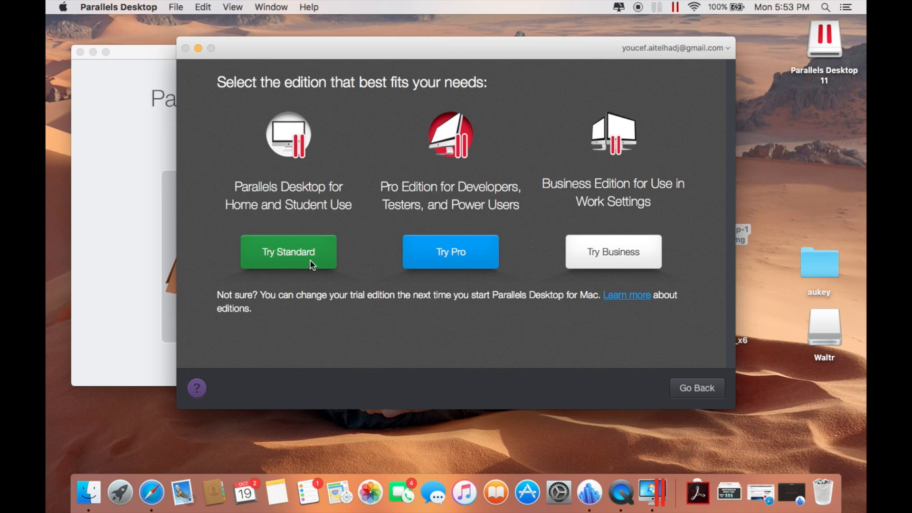
{"action": "left_click", "coordinate": [287, 251]}
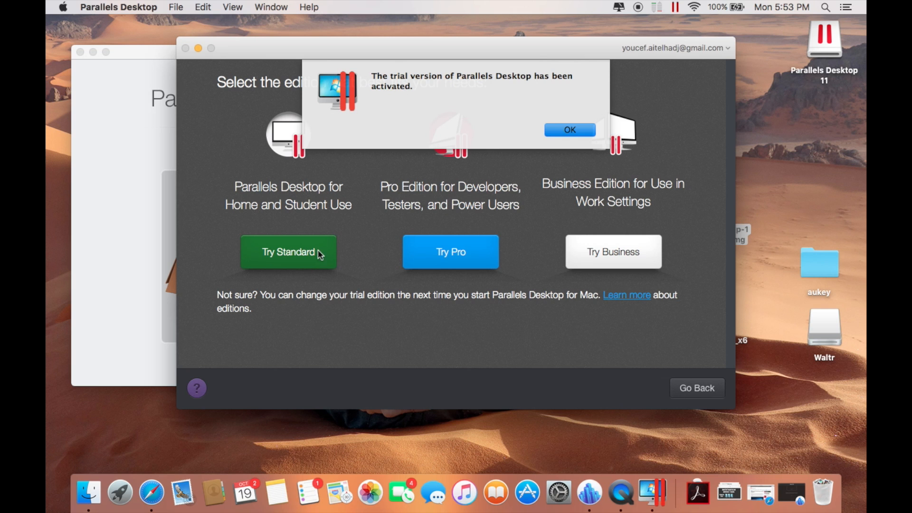
{"action": "left_click", "coordinate": [569, 129]}
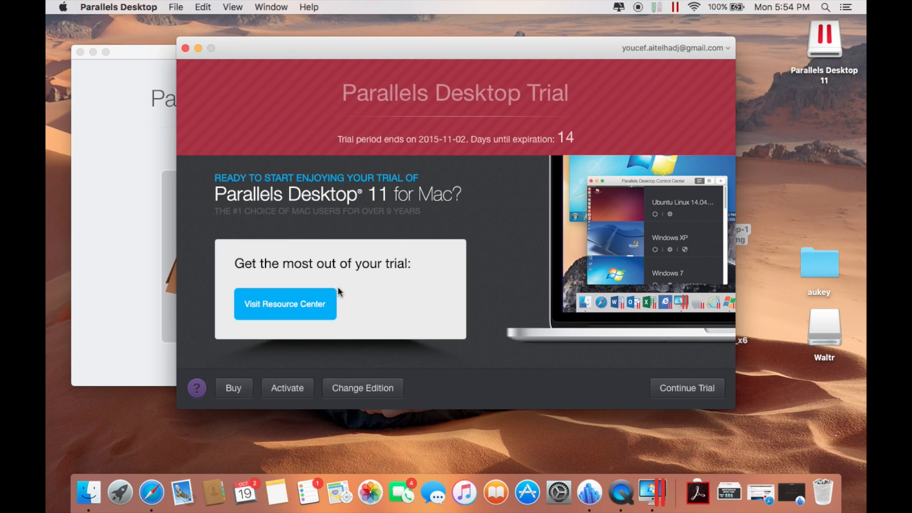
{"action": "mouse_move", "coordinate": [640, 397]}
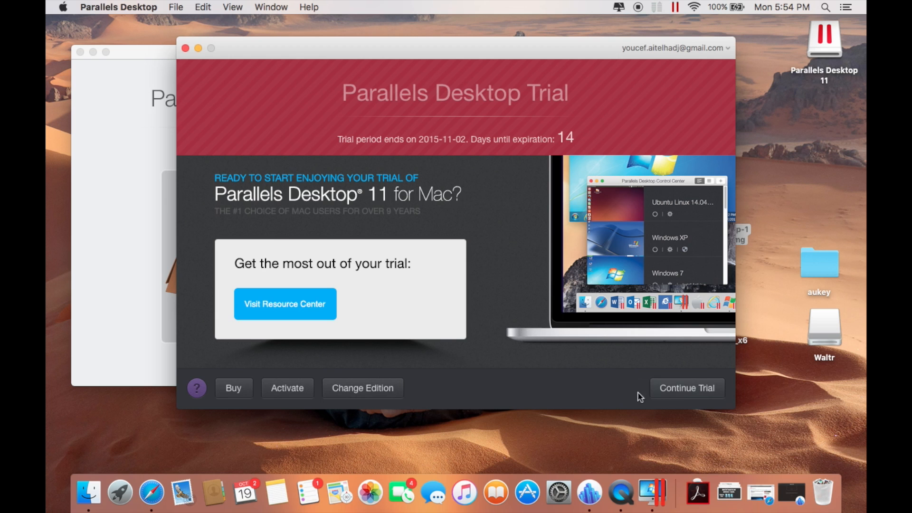
{"action": "mouse_move", "coordinate": [686, 388]}
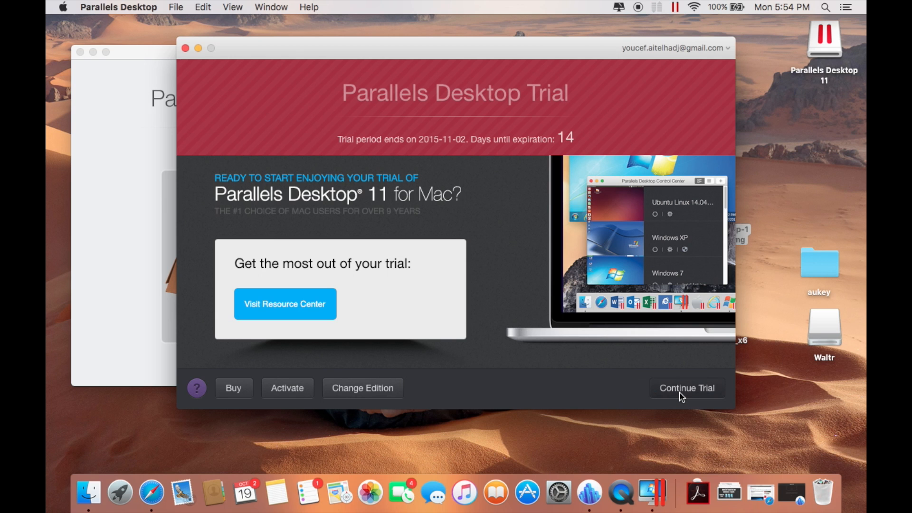
{"action": "left_click", "coordinate": [686, 388]}
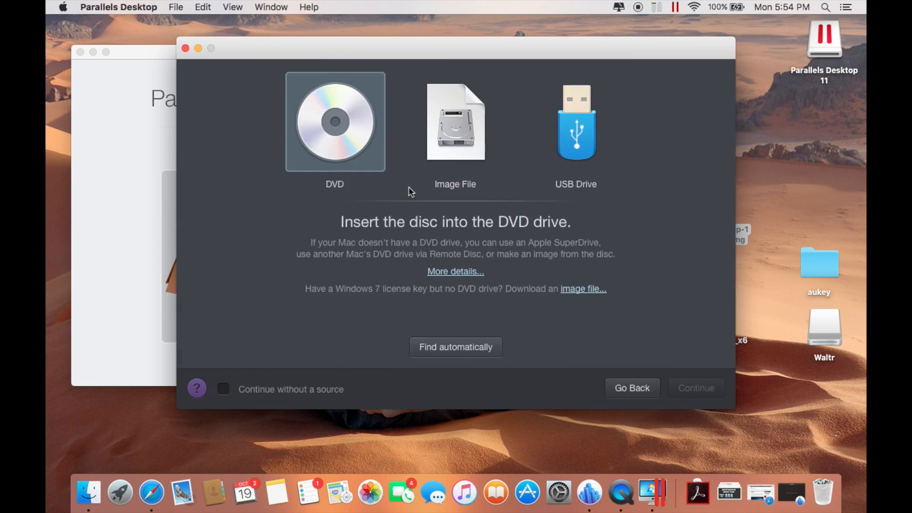
Install Windows 10 from the detected ISO image without a product key, named Windows 10 at the default location
{"action": "left_click", "coordinate": [456, 122]}
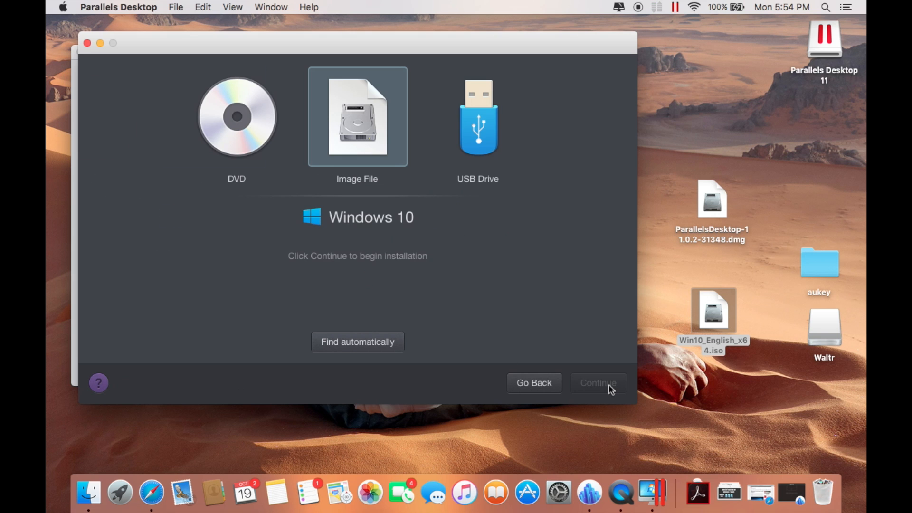
{"action": "left_click", "coordinate": [598, 383]}
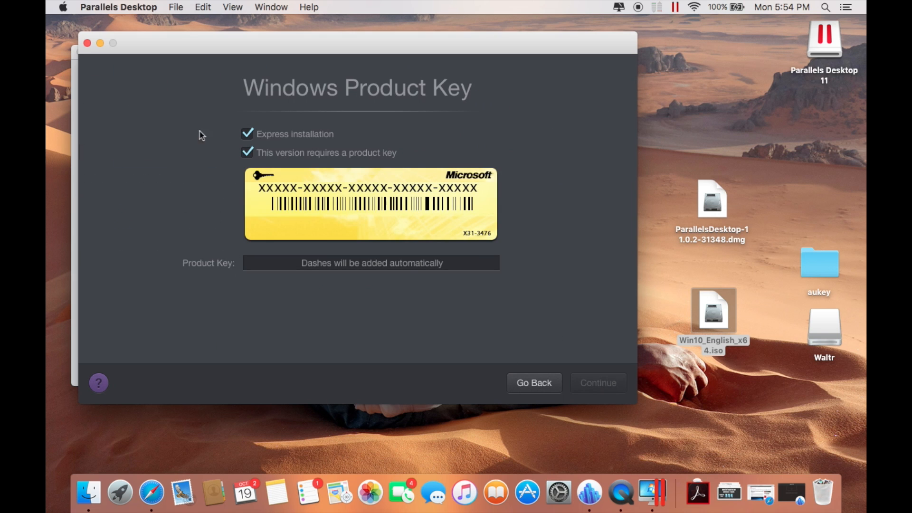
{"action": "left_click", "coordinate": [246, 153]}
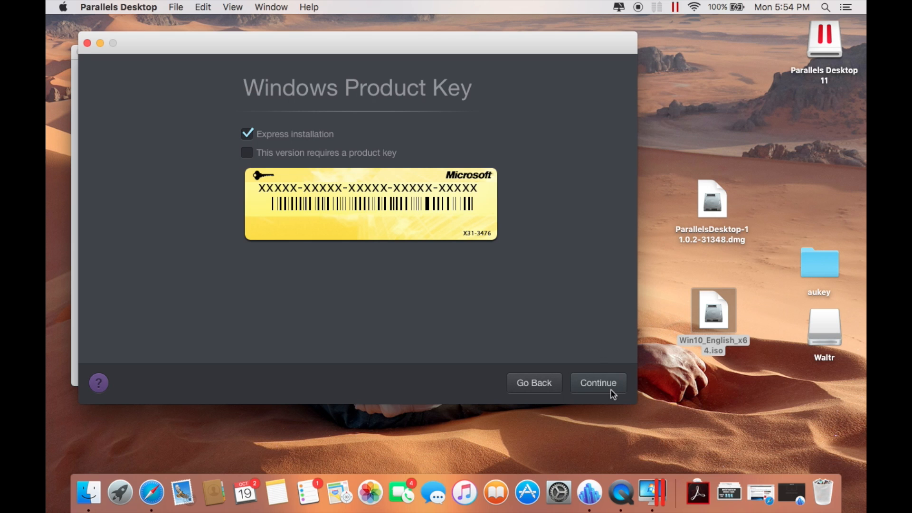
{"action": "left_click", "coordinate": [598, 383]}
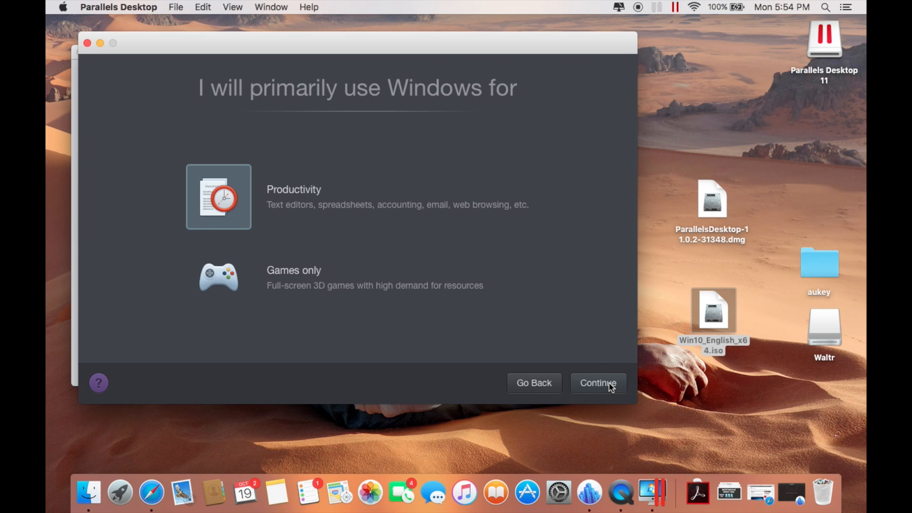
{"action": "left_click", "coordinate": [598, 383]}
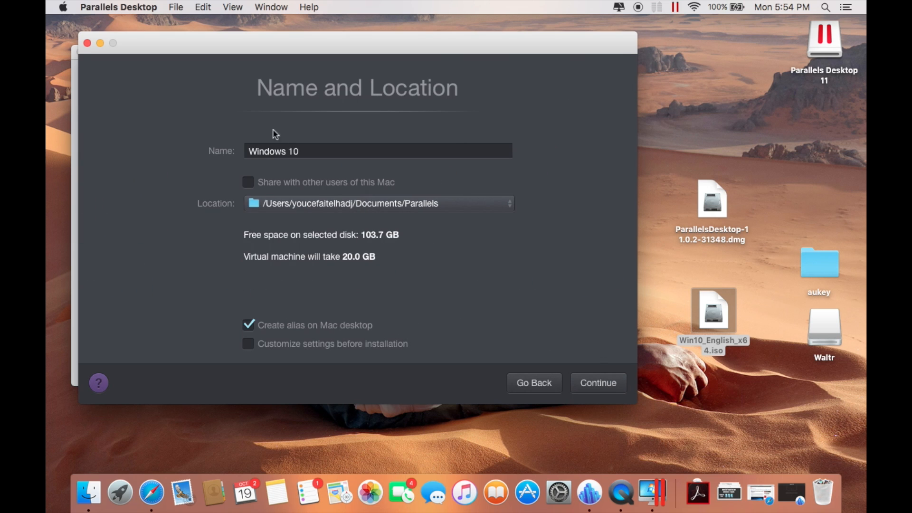
{"action": "mouse_move", "coordinate": [581, 375]}
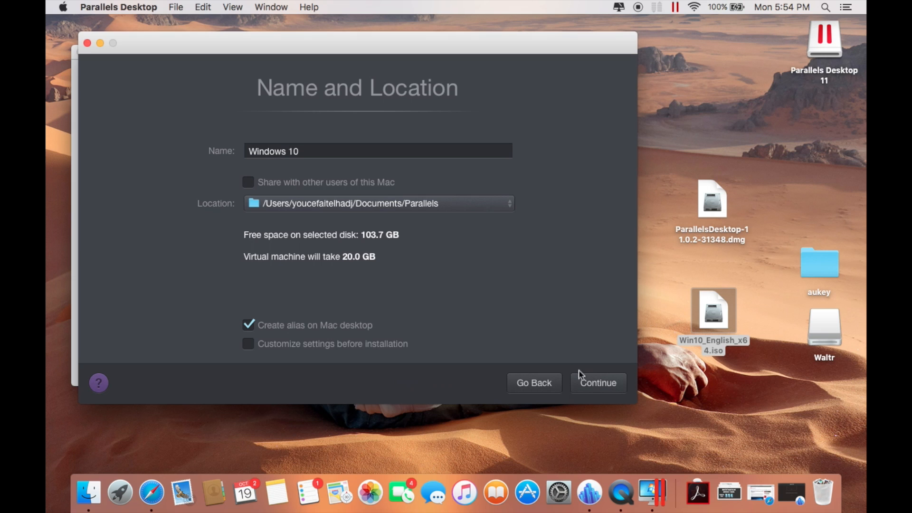
{"action": "left_click", "coordinate": [598, 383]}
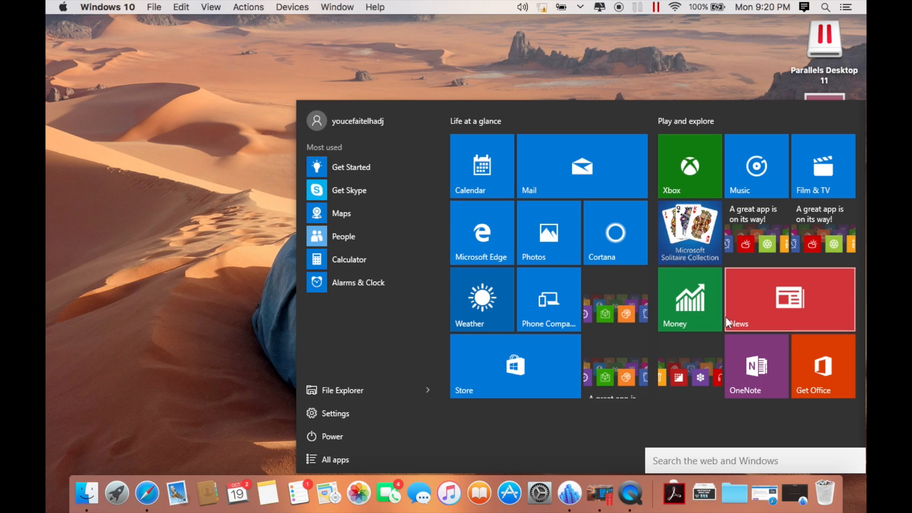
{"action": "mouse_move", "coordinate": [584, 281]}
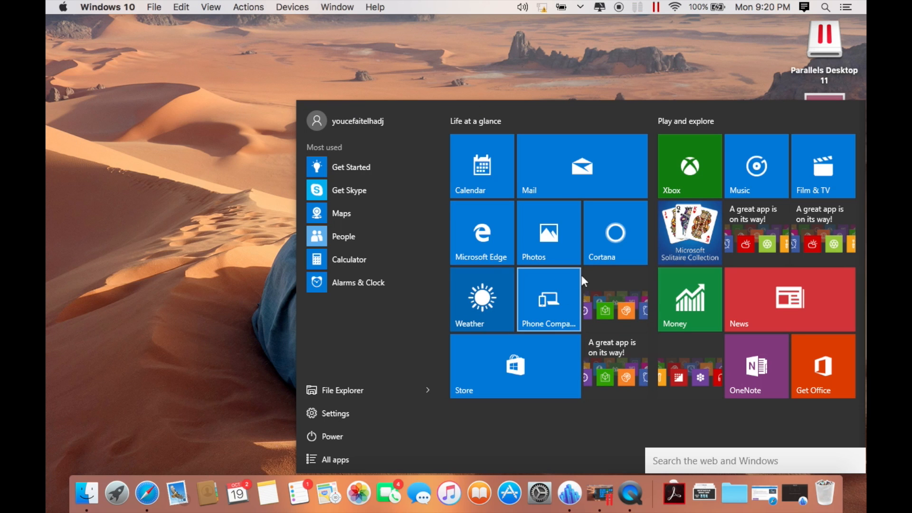
Search 'des' from the Windows Start menu to find the Desktop folder
{"action": "type", "text": "des"}
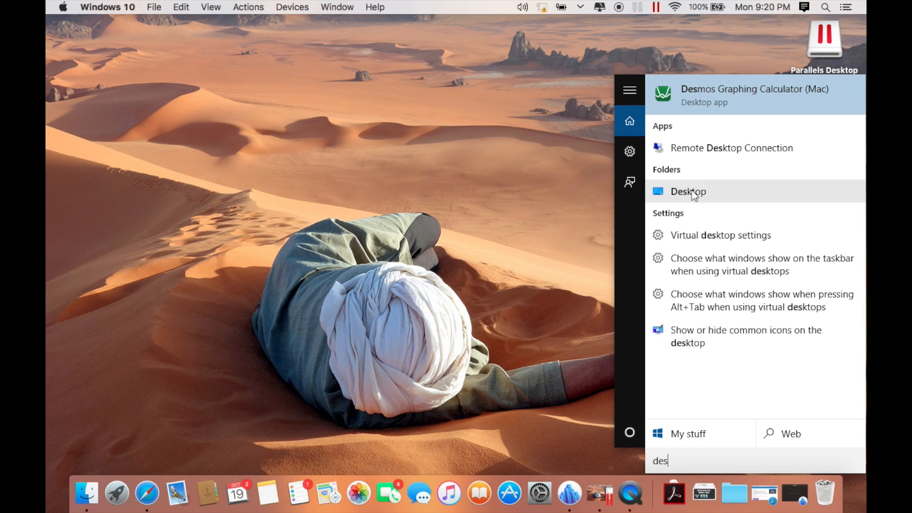
Open the empty Desktop folder from the search results in File Explorer, then close it
{"action": "left_click", "coordinate": [689, 192]}
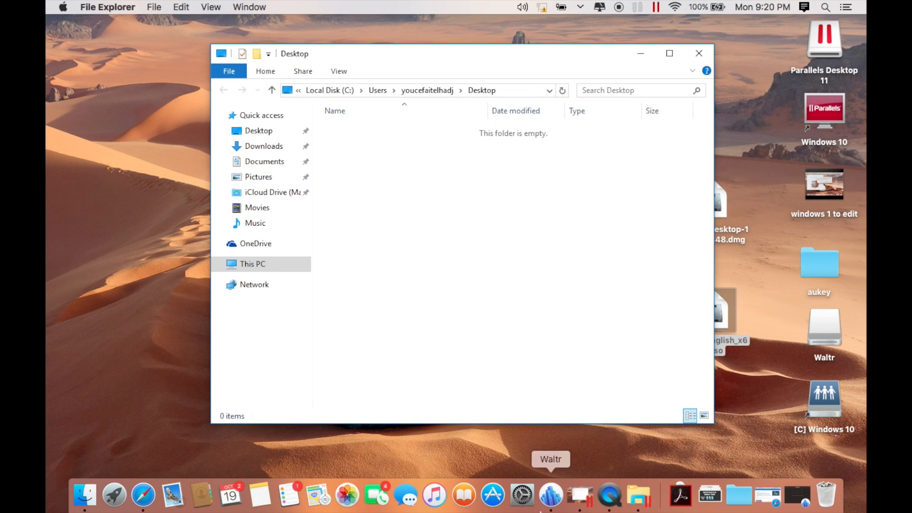
{"action": "mouse_move", "coordinate": [341, 145]}
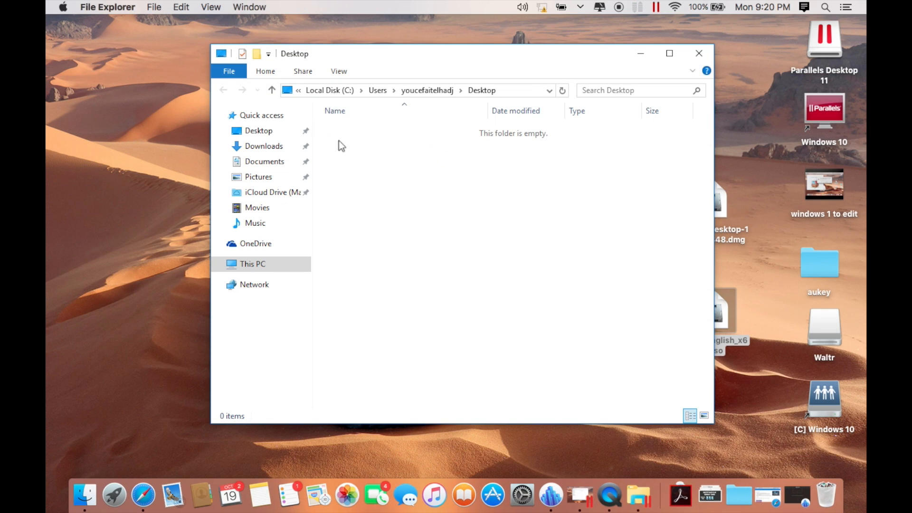
{"action": "mouse_move", "coordinate": [385, 153]}
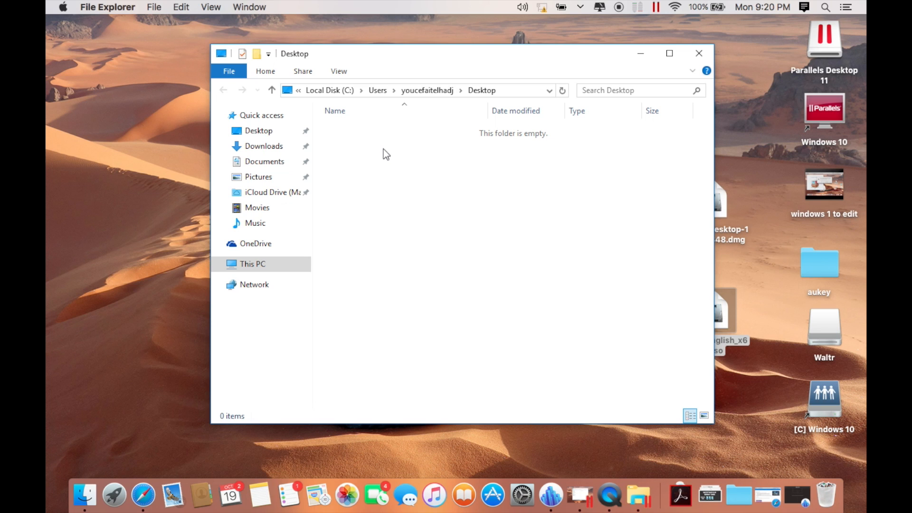
{"action": "left_click", "coordinate": [698, 52]}
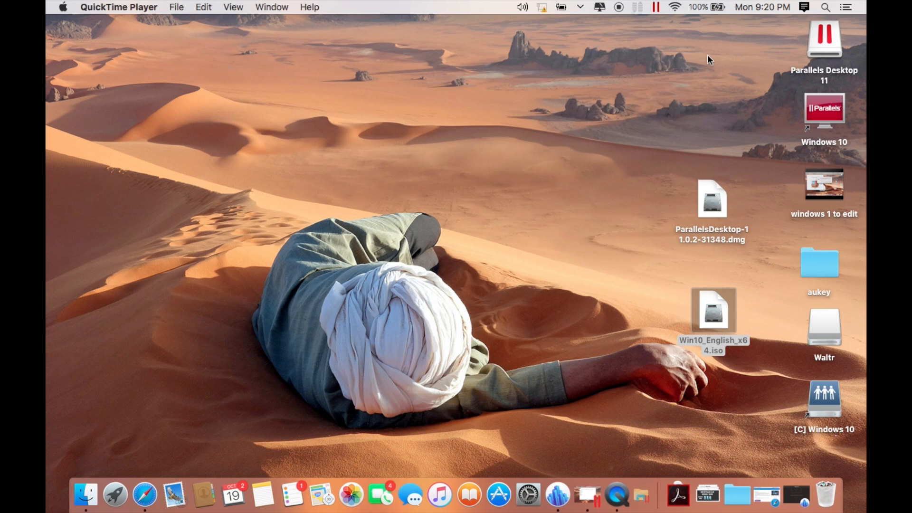
{"action": "left_click", "coordinate": [593, 495]}
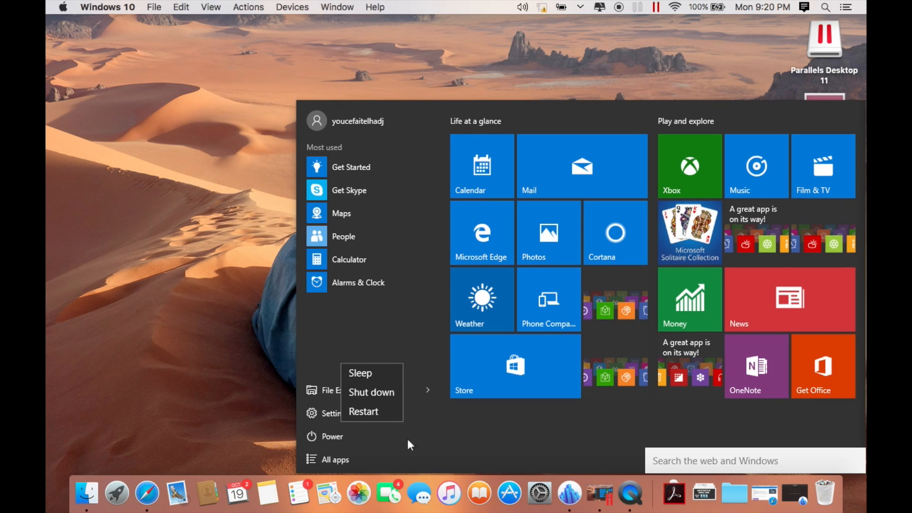
{"action": "mouse_move", "coordinate": [389, 397]}
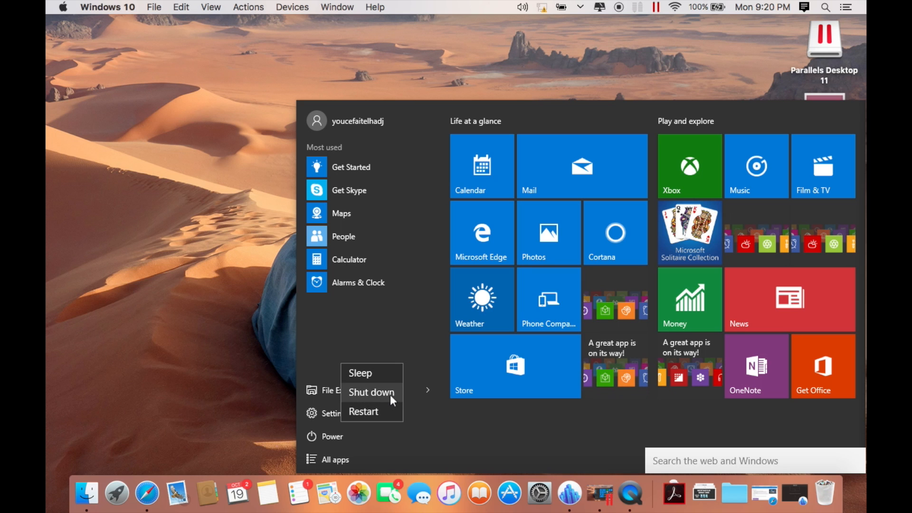
Shut down Windows 10 from the Start menu's Power options
{"action": "left_click", "coordinate": [371, 391]}
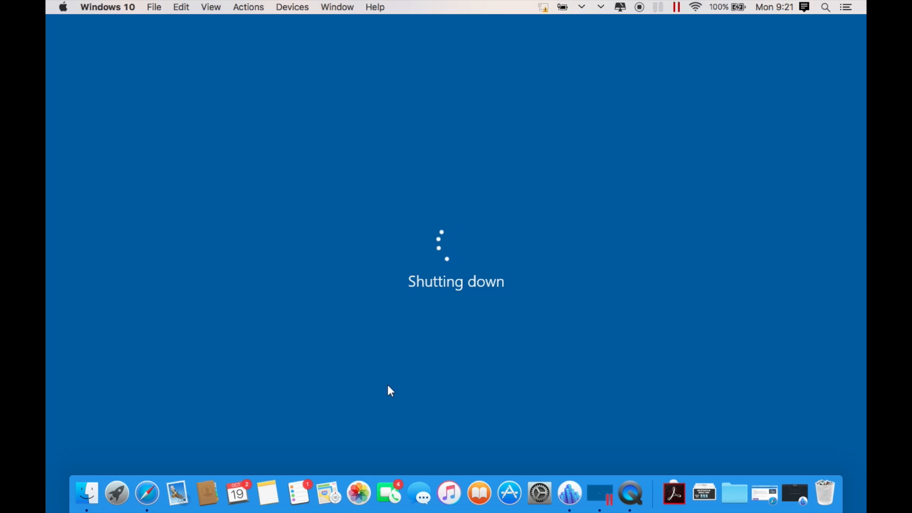
{"action": "left_click", "coordinate": [624, 493]}
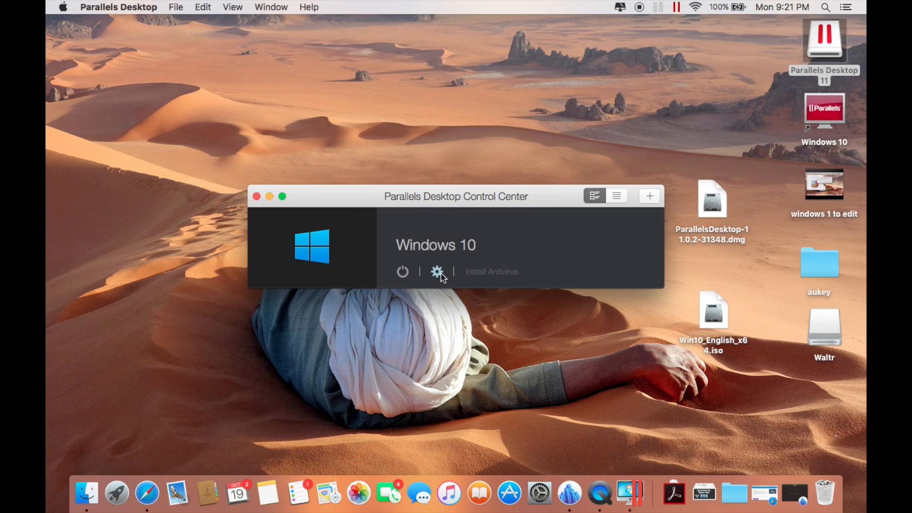
{"action": "mouse_move", "coordinate": [632, 198]}
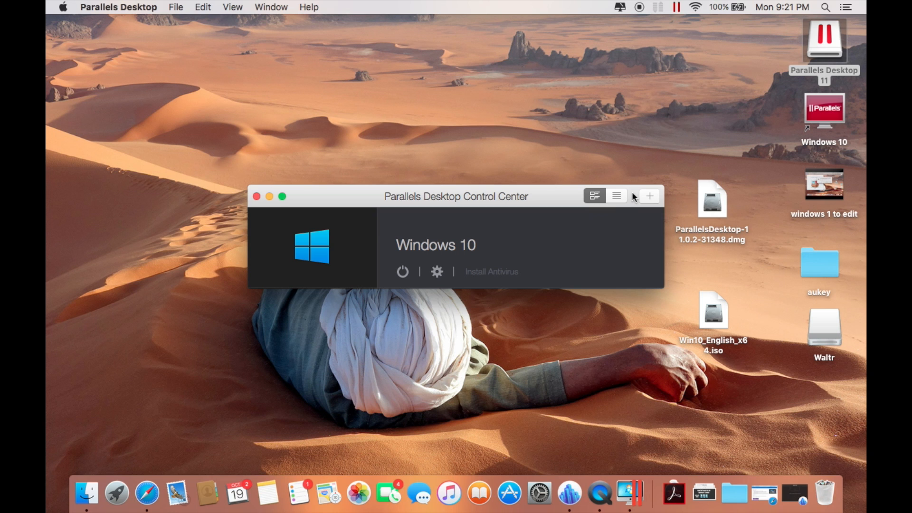
Remove the Windows 10 VM via its Control Center context menu, moving its files to Trash
{"action": "right_click", "coordinate": [435, 246]}
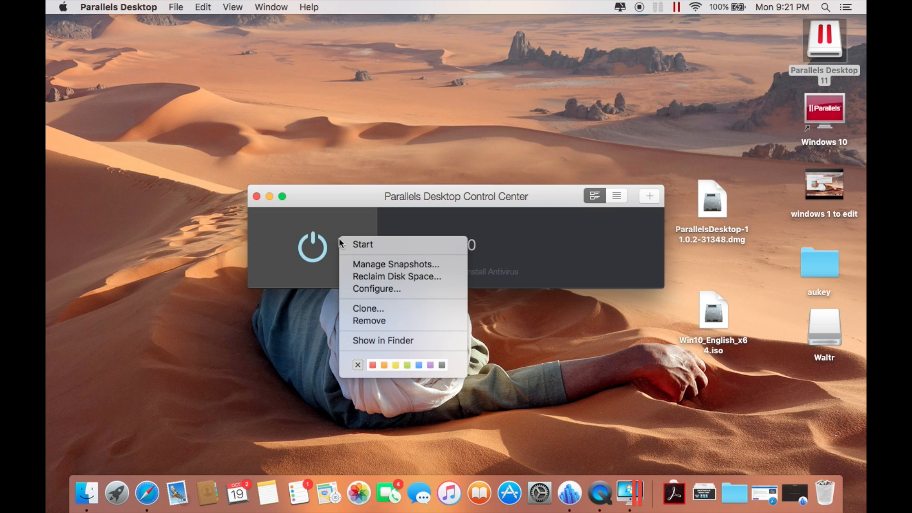
{"action": "left_click", "coordinate": [538, 196]}
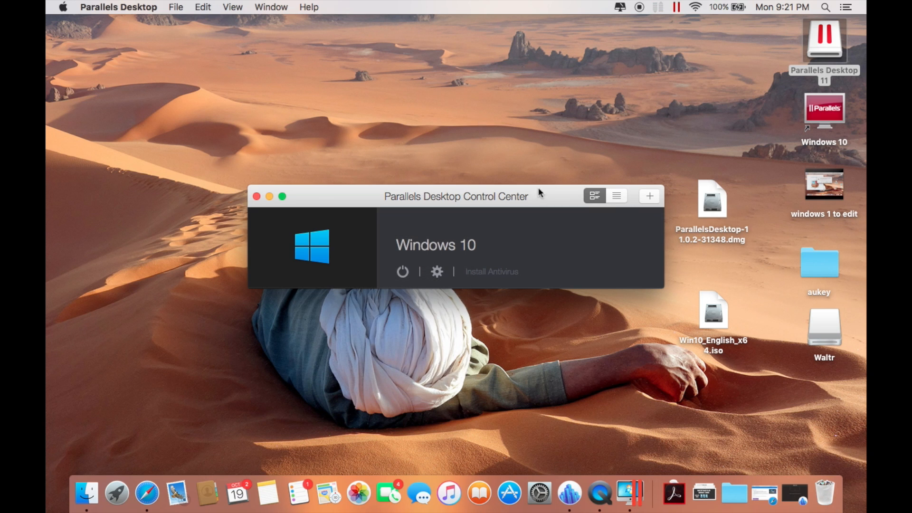
{"action": "right_click", "coordinate": [312, 247]}
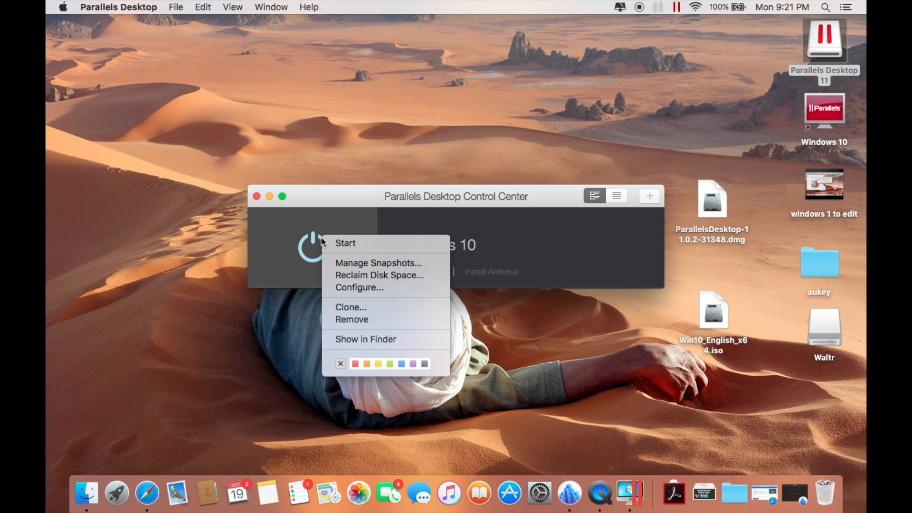
{"action": "mouse_move", "coordinate": [351, 320]}
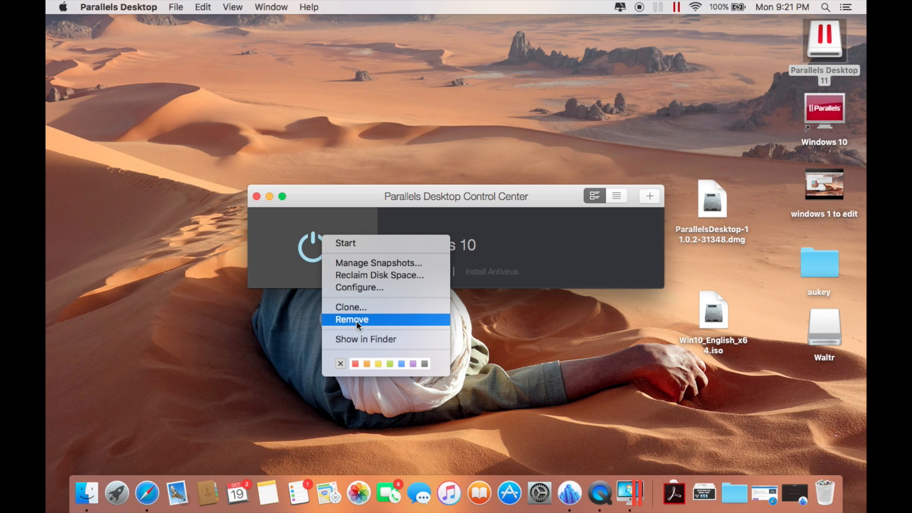
{"action": "left_click", "coordinate": [352, 319]}
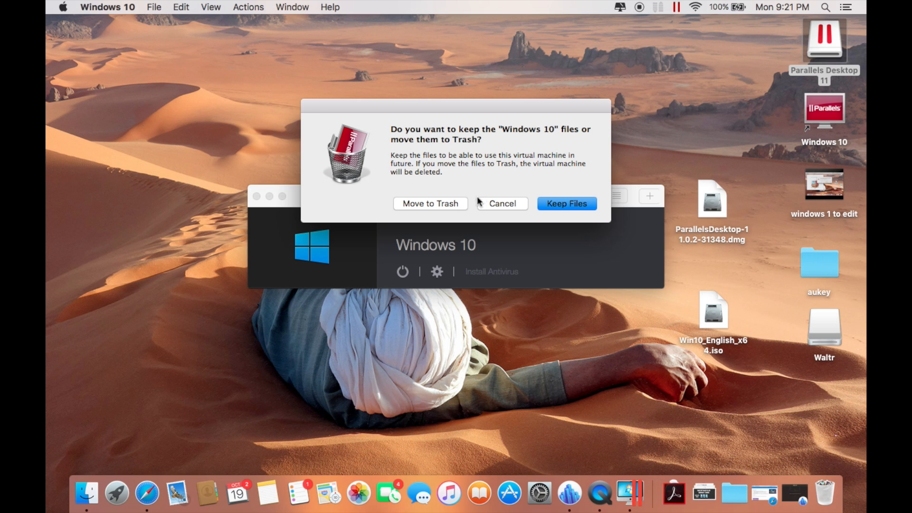
{"action": "mouse_move", "coordinate": [443, 210]}
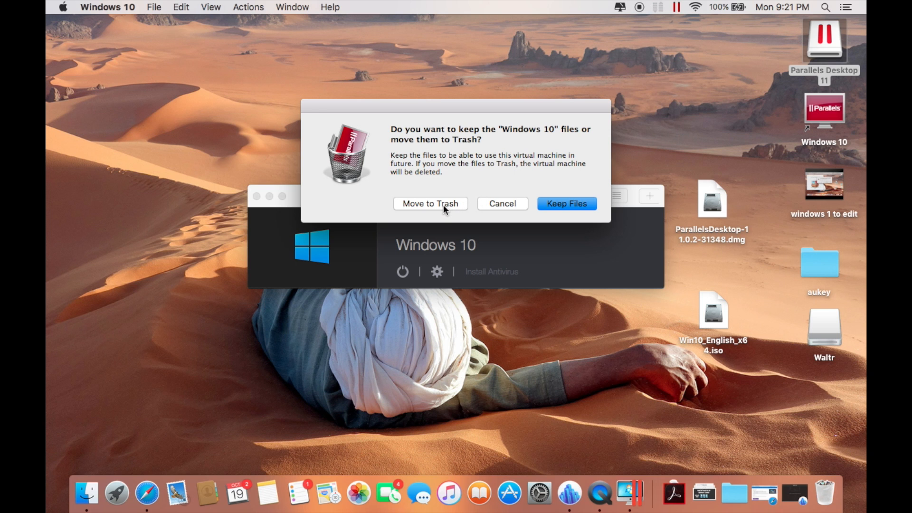
{"action": "left_click", "coordinate": [430, 204]}
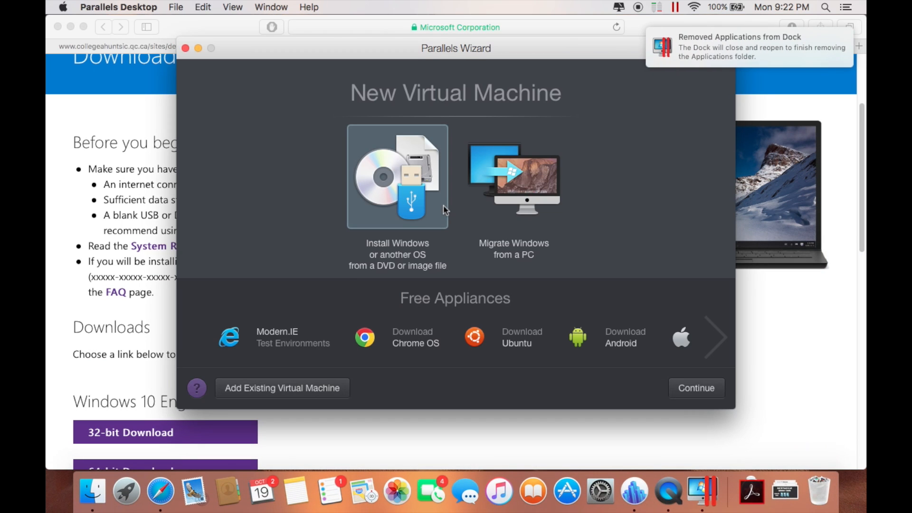
{"action": "mouse_move", "coordinate": [487, 42]}
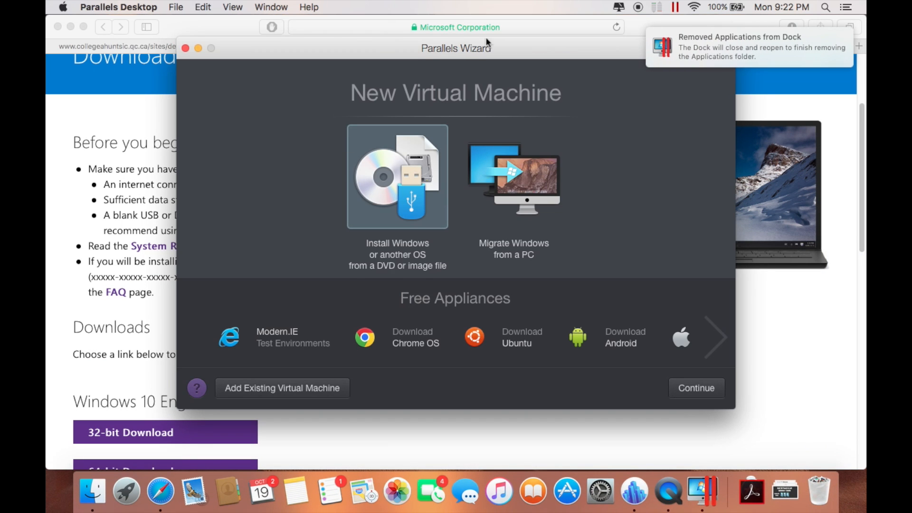